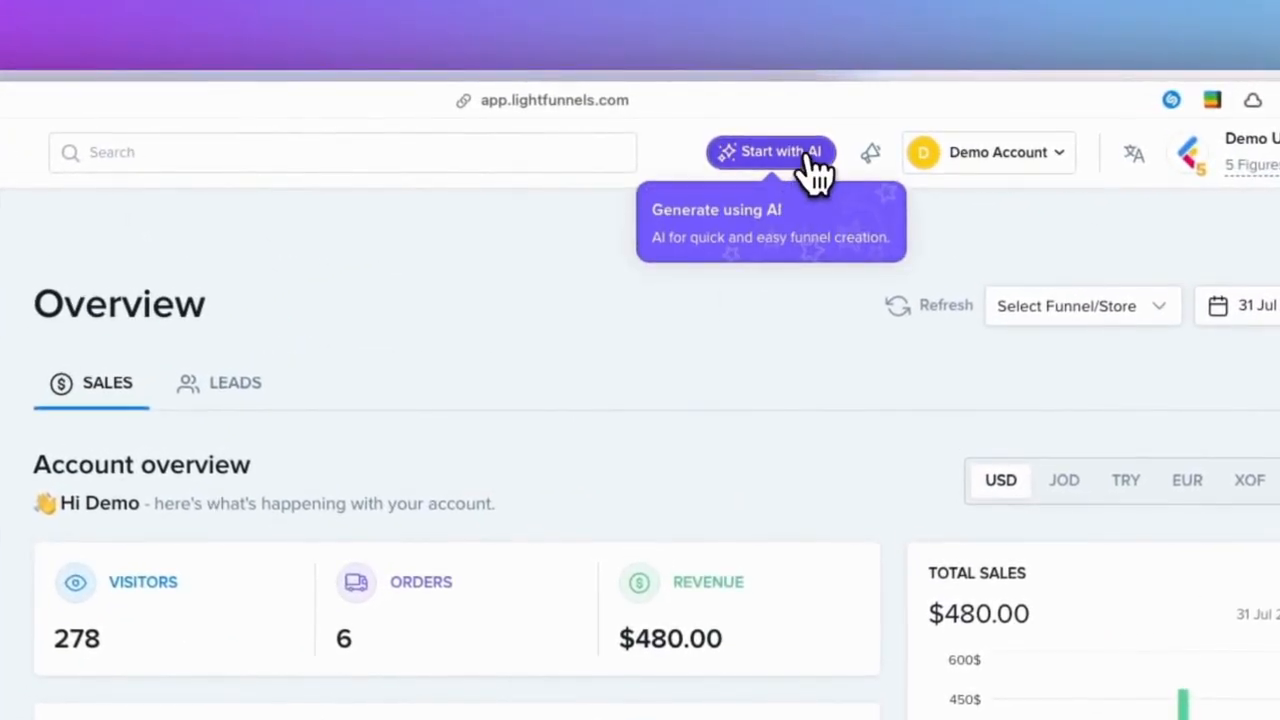
# Step: Start a new funnel with AI from the dashboard, choosing the English AI Template
pyautogui.click(770, 152)
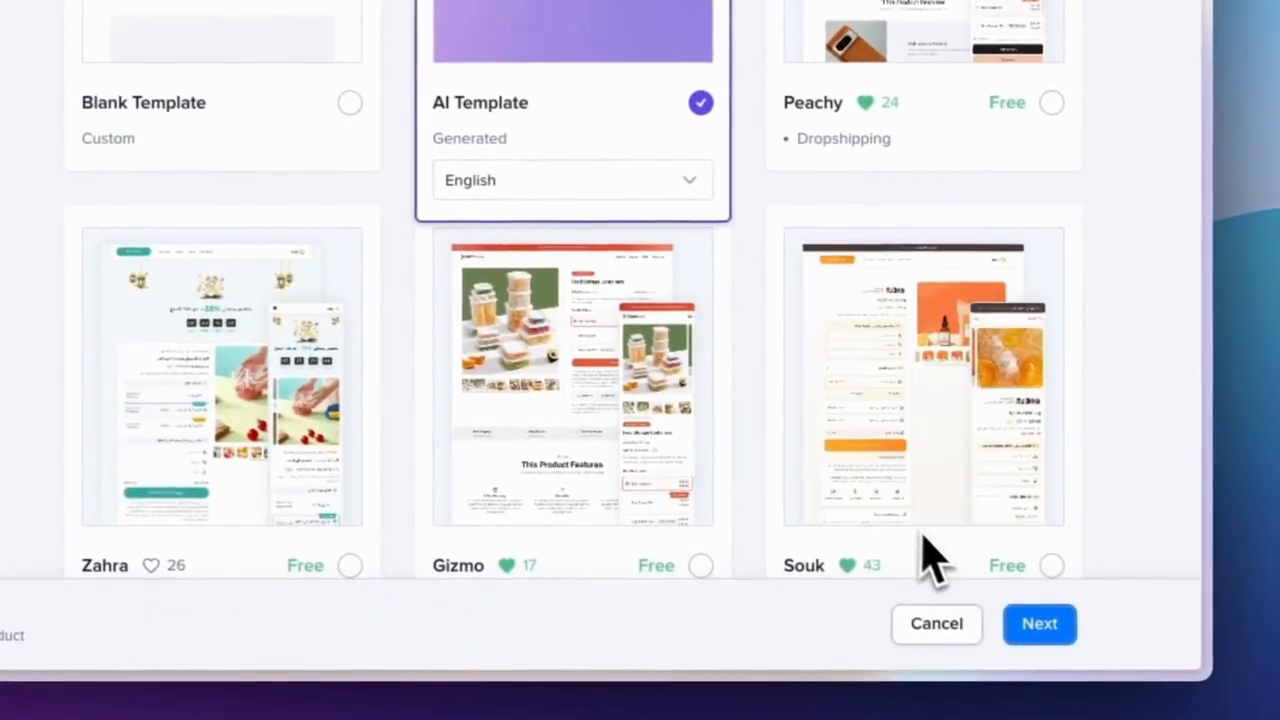
# Step: Use a separate checkout page and include product, checkout, upsell and thank-you pages
pyautogui.click(1039, 623)
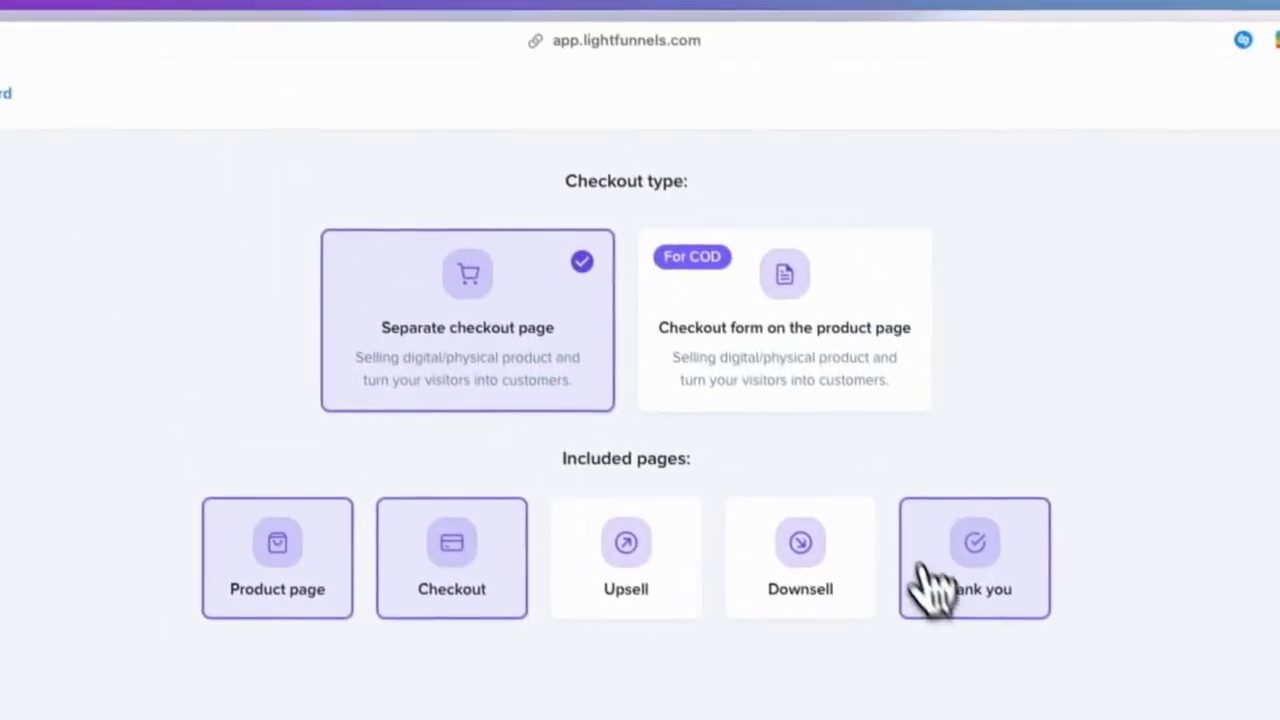
pyautogui.click(784, 320)
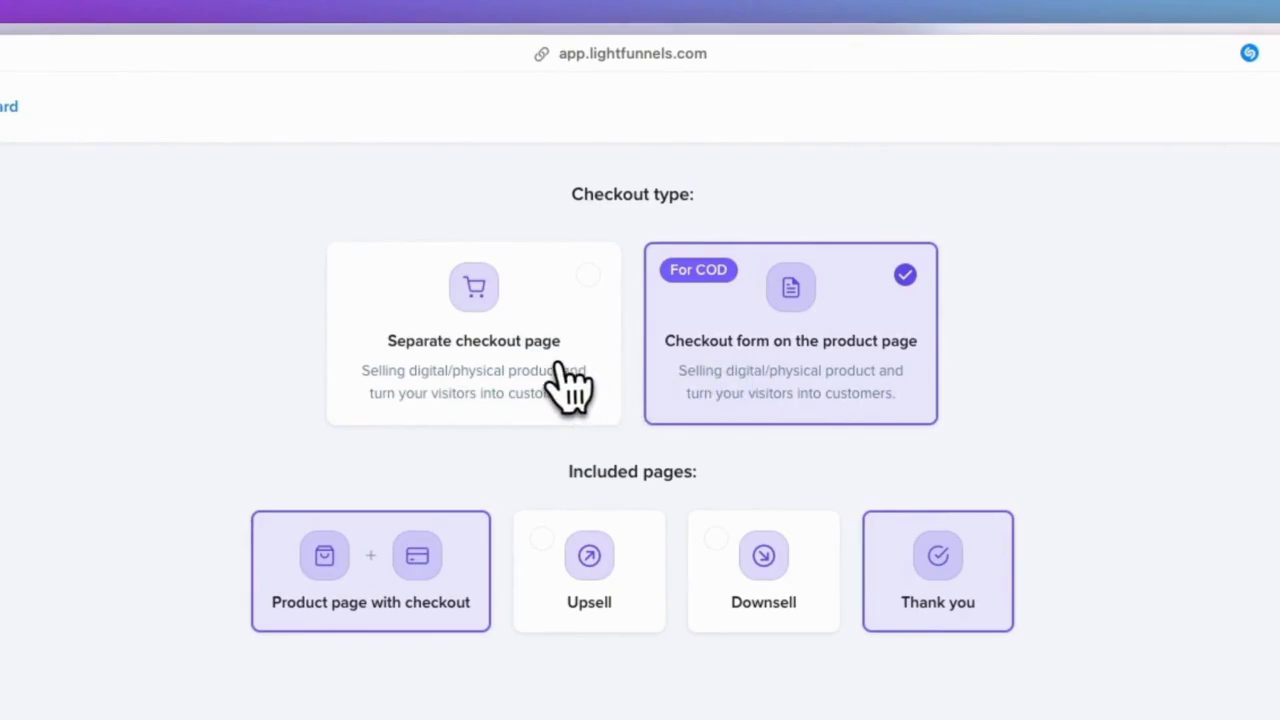
pyautogui.click(473, 333)
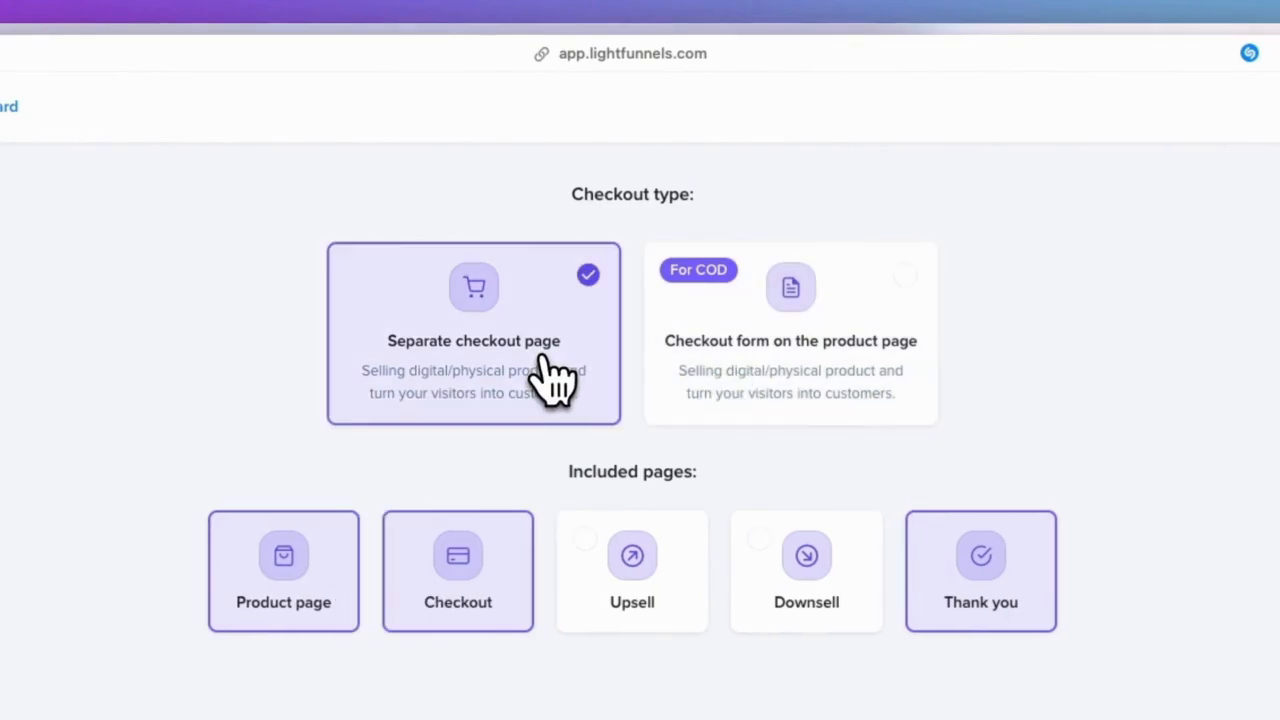
pyautogui.click(632, 570)
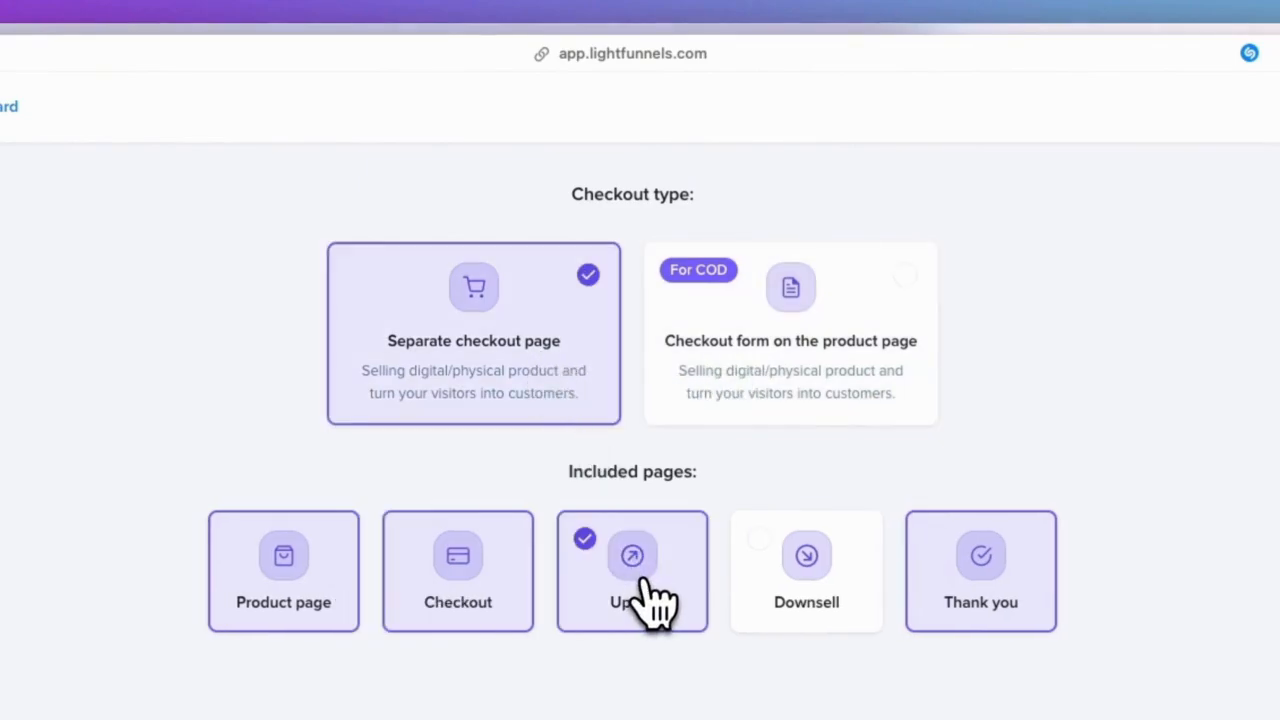
pyautogui.click(806, 570)
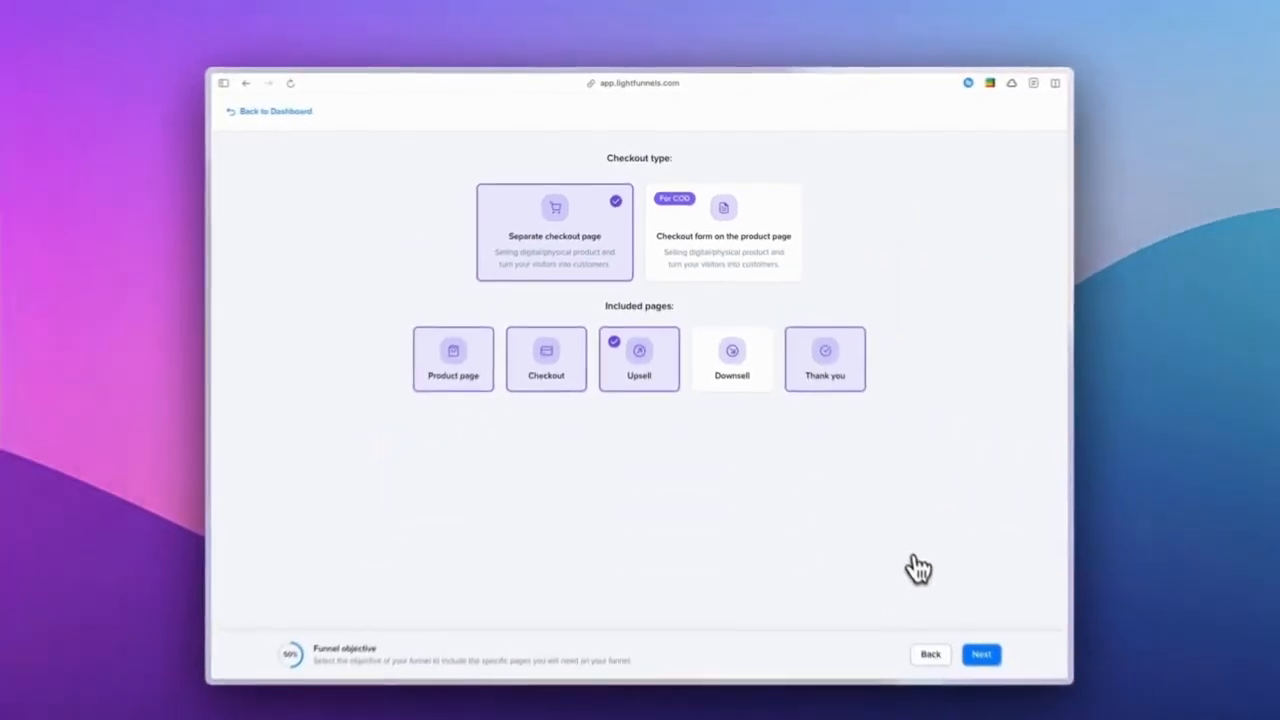
pyautogui.click(980, 653)
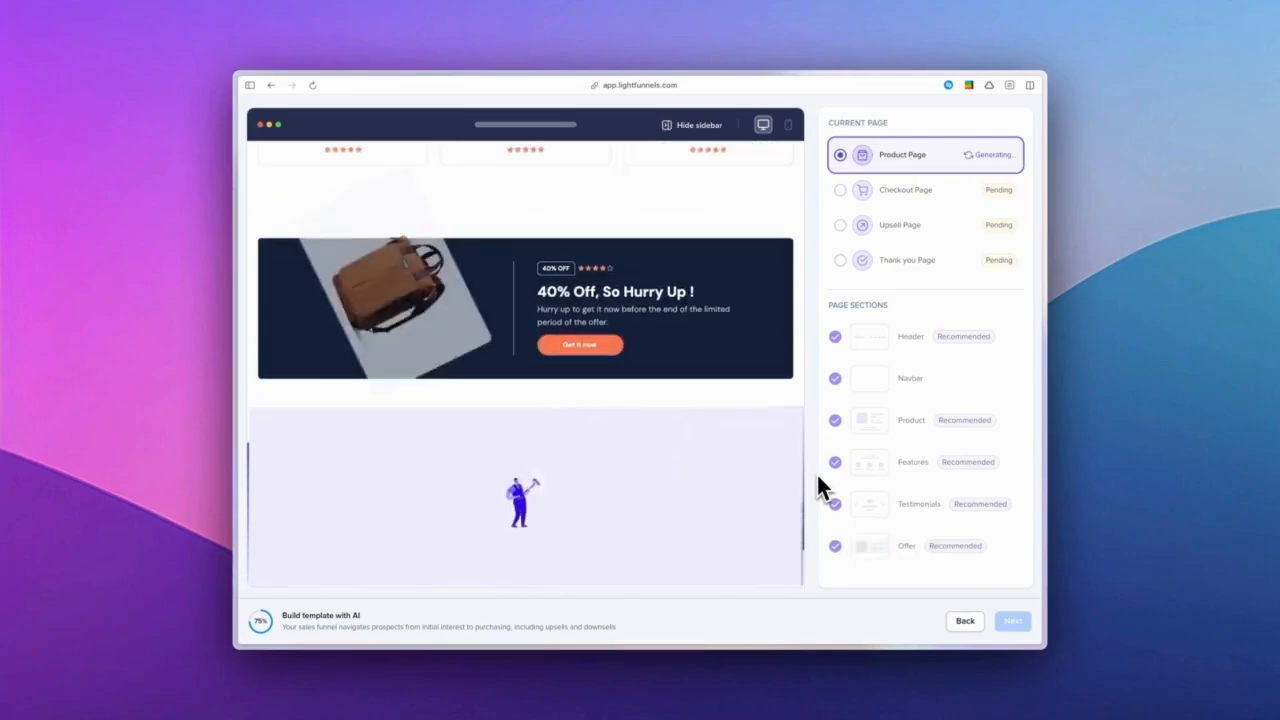
# Step: Scroll through the generated product page preview showing the sample backpack with 40% off
pyautogui.scroll(-3)
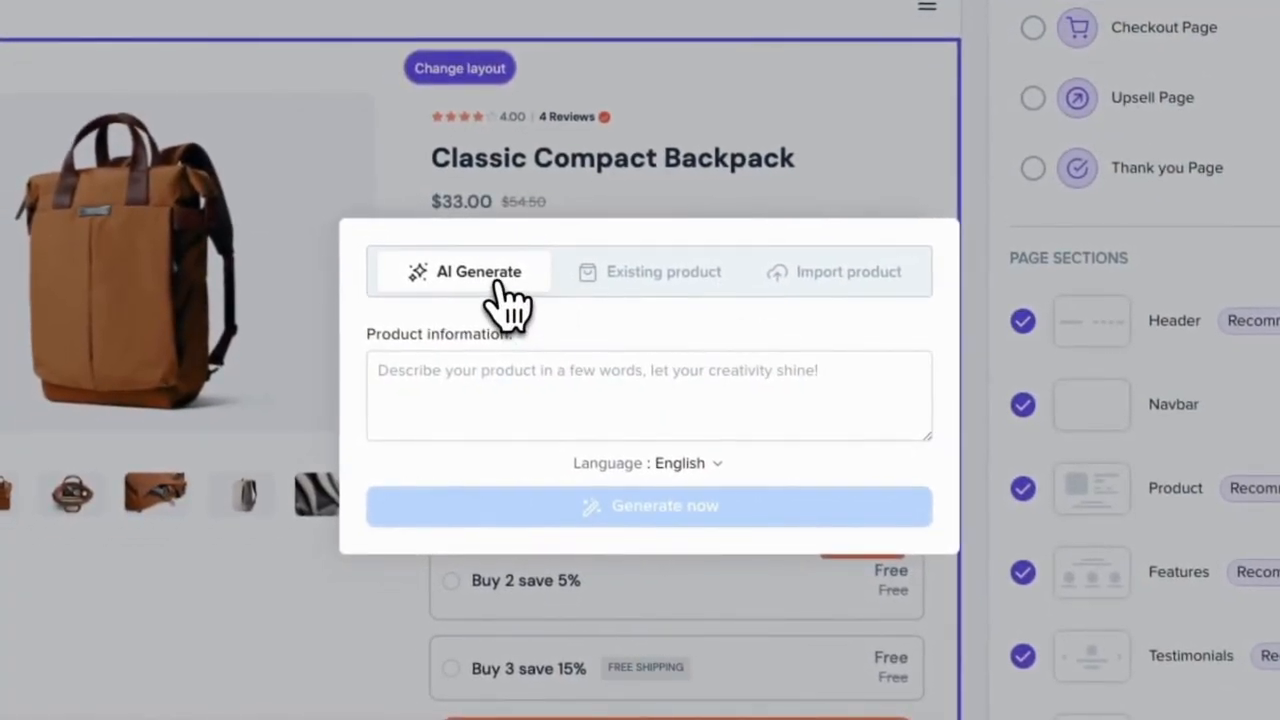
# Step: Generate the product content from the prompt 'baby powder'
pyautogui.write('baby')
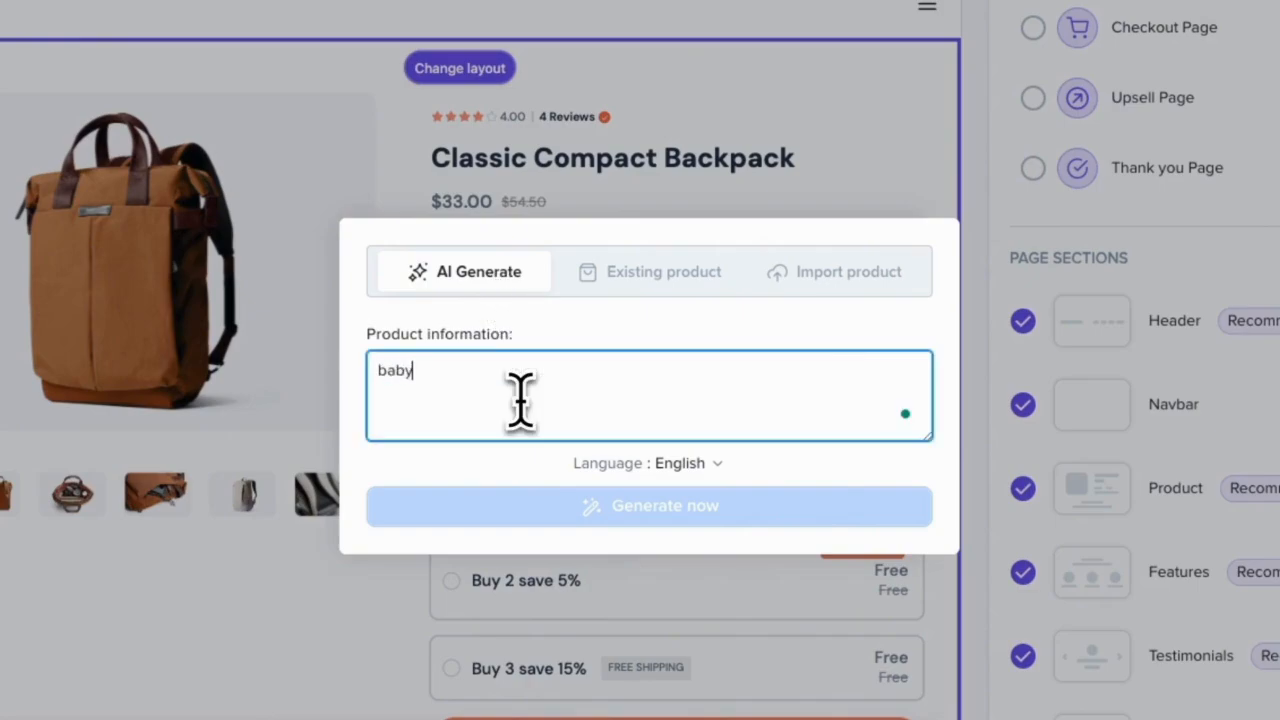
pyautogui.write('powder')
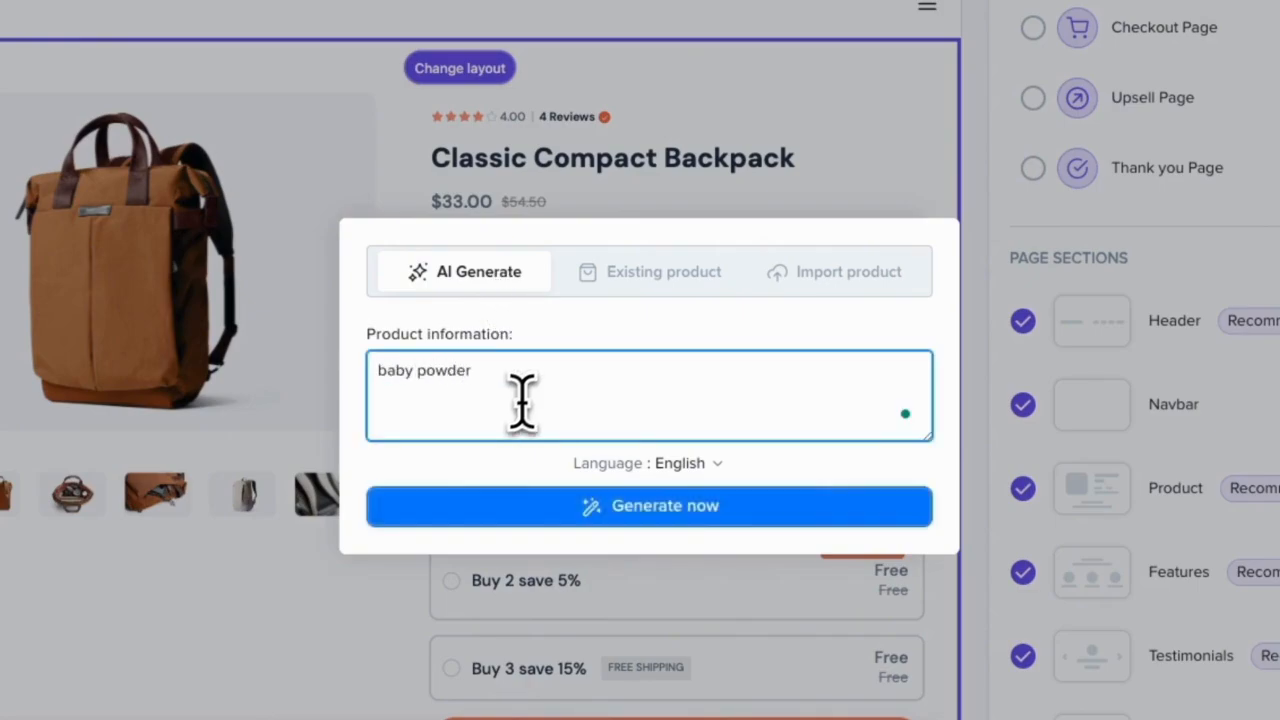
pyautogui.click(648, 505)
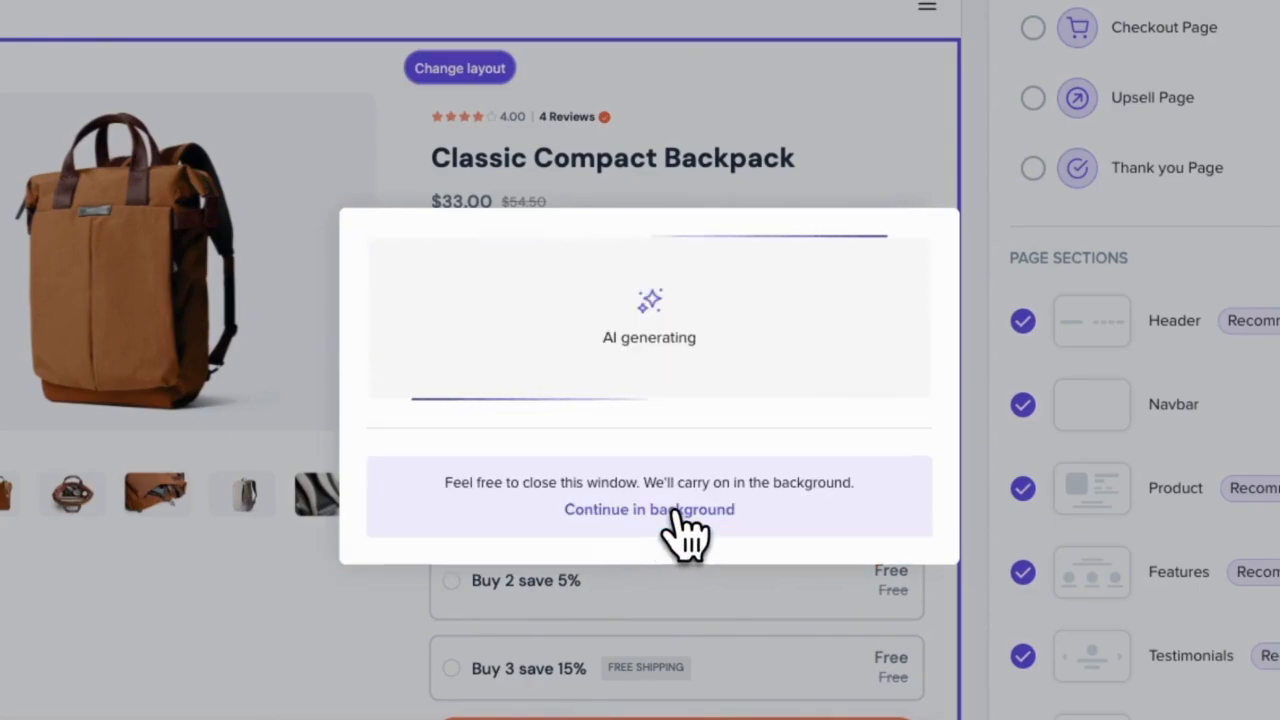
pyautogui.moveTo(715, 580)
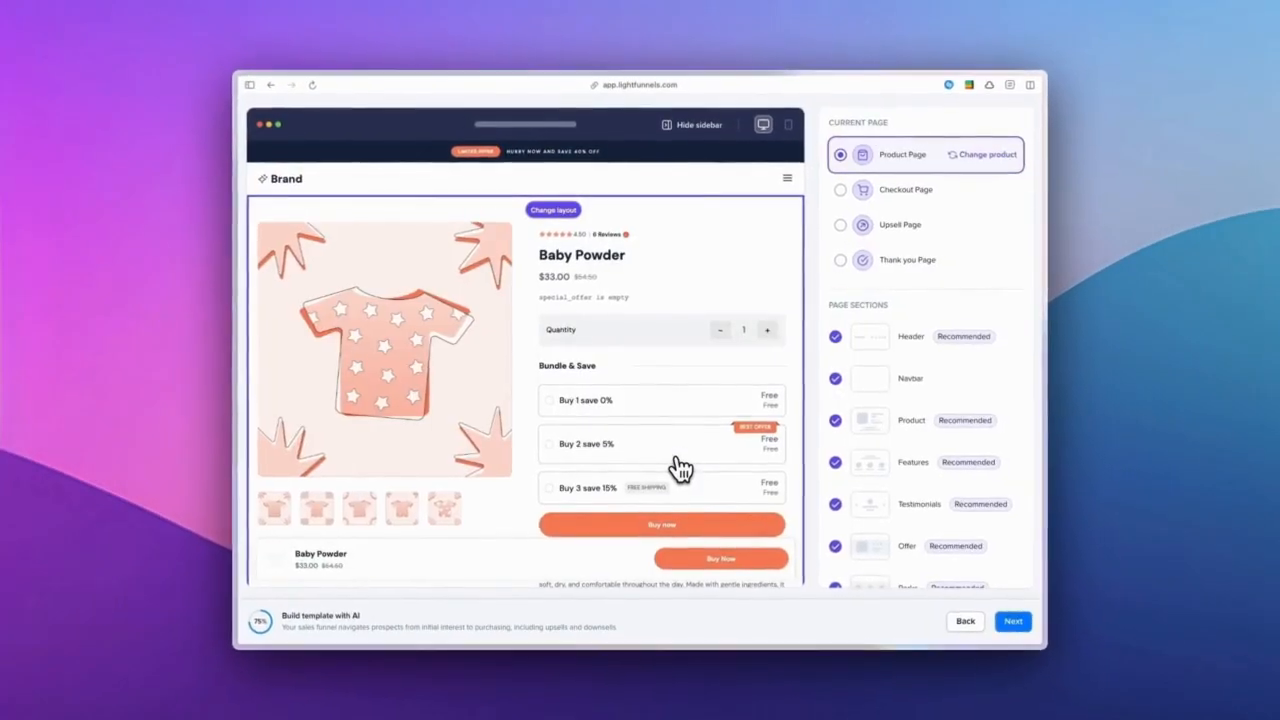
# Step: Replace Baby Powder with the Toothpaste Squeezer imported from AliExpress, priced $235.00
pyautogui.click(985, 154)
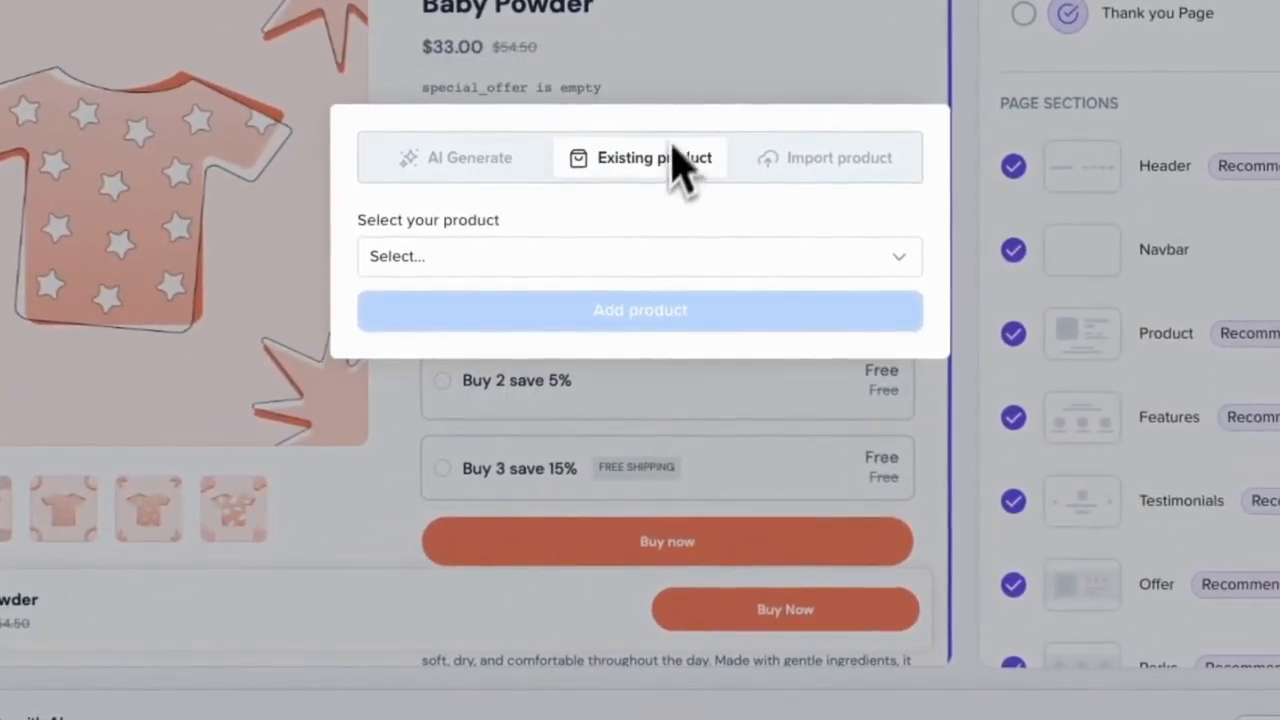
pyautogui.click(640, 256)
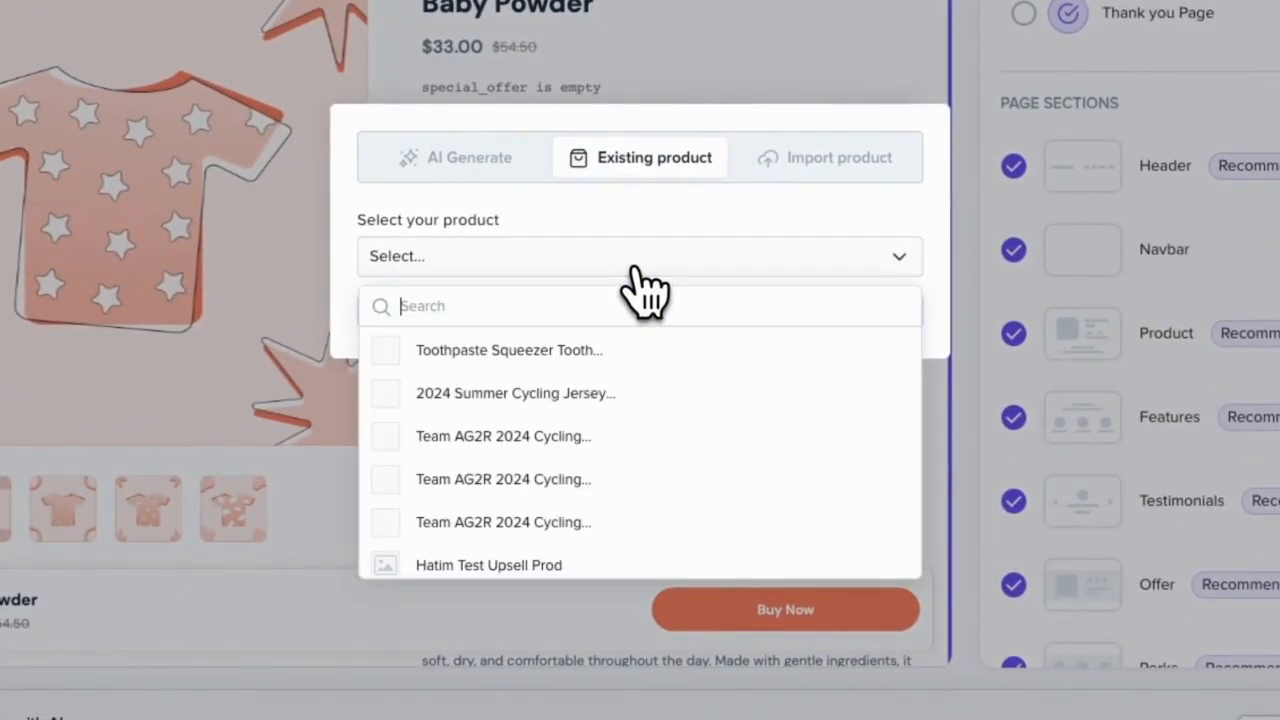
pyautogui.click(824, 157)
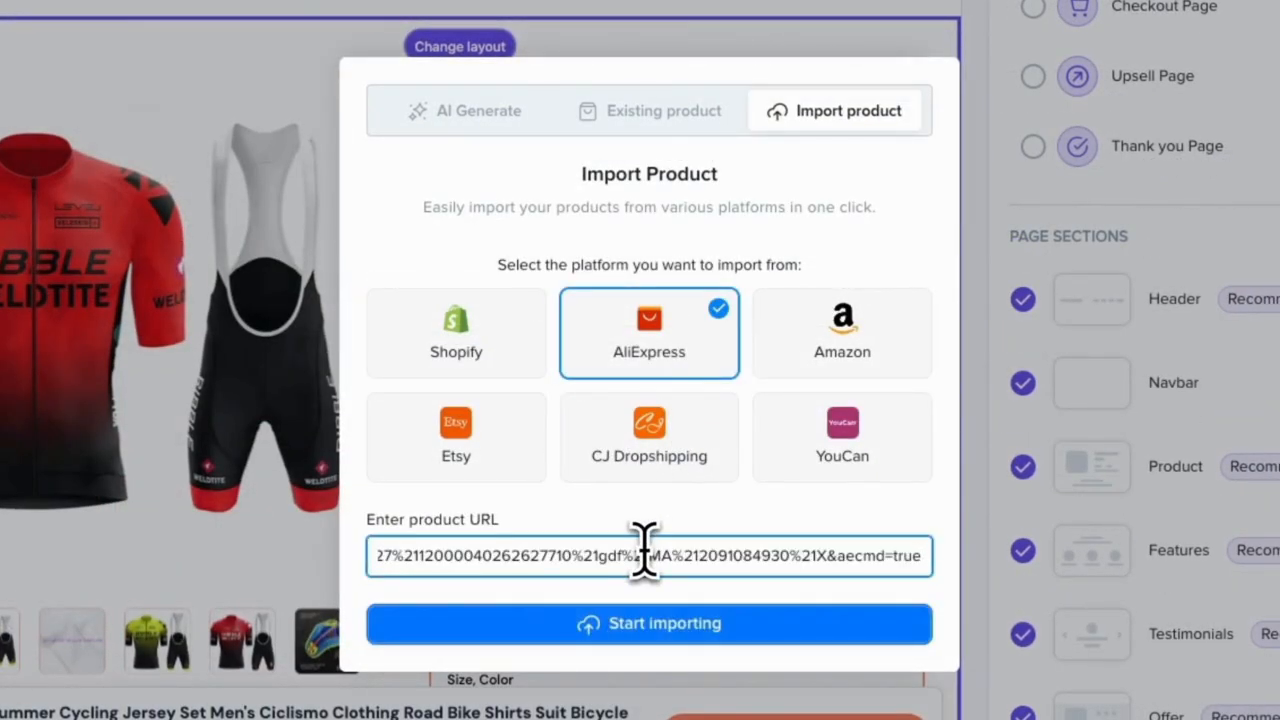
pyautogui.click(649, 623)
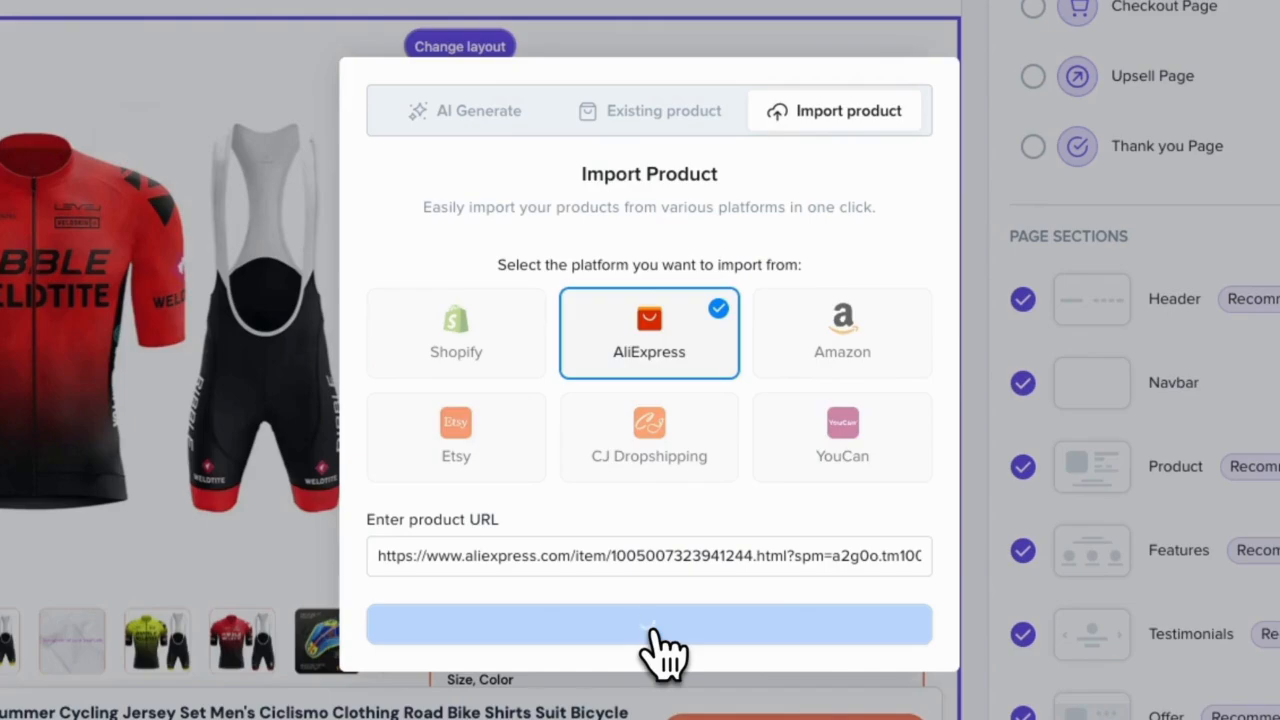
pyautogui.click(649, 623)
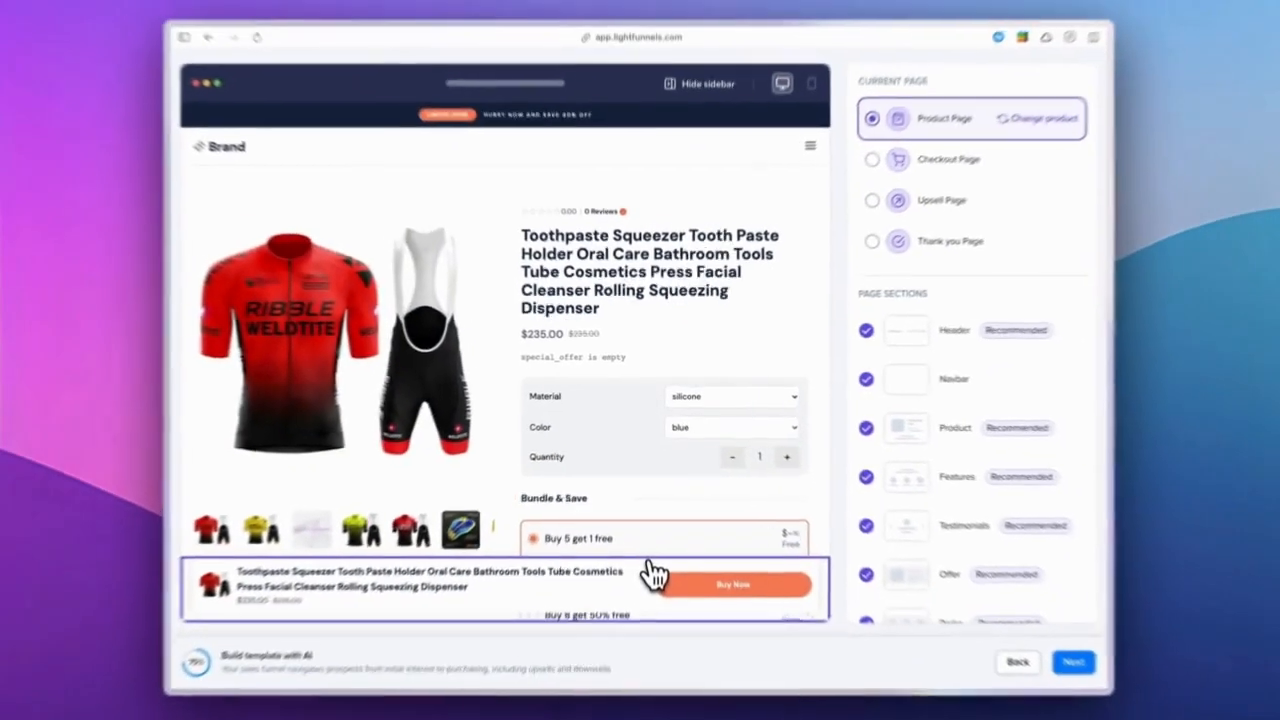
# Step: Review the toothpaste squeezer photos and switch the page to a different font pairing
pyautogui.scroll(-3)
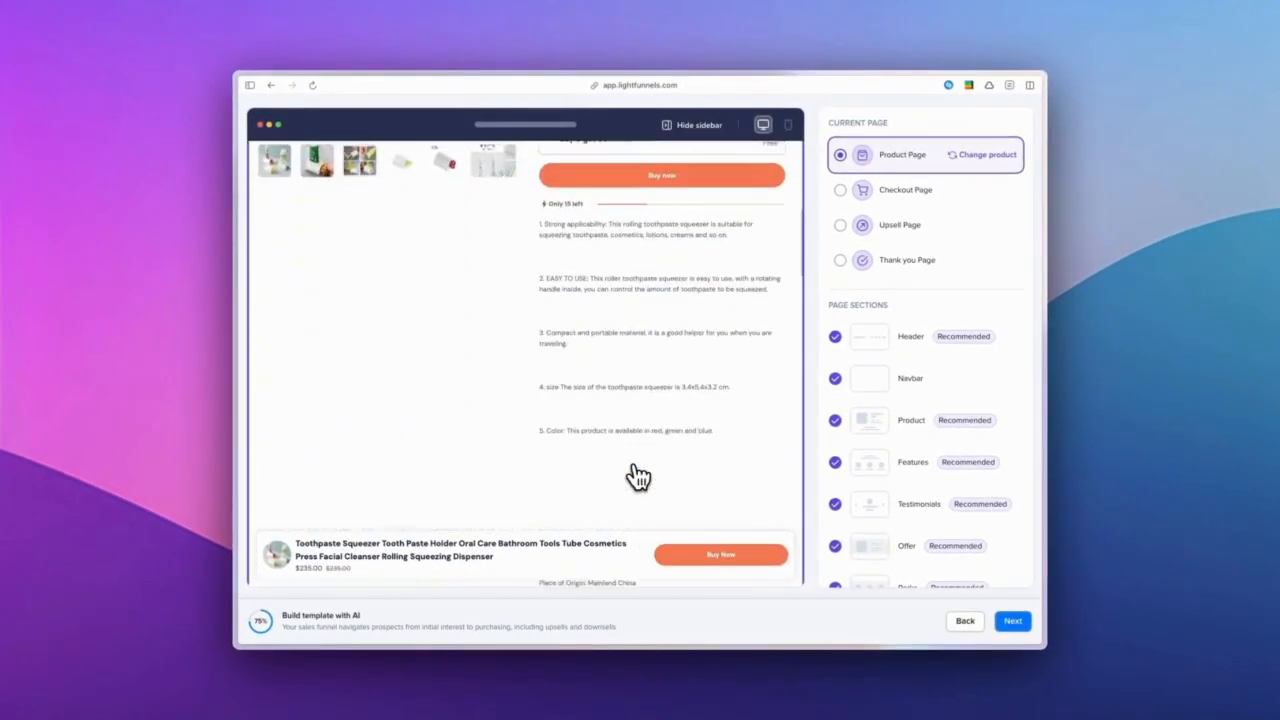
pyautogui.scroll(-3)
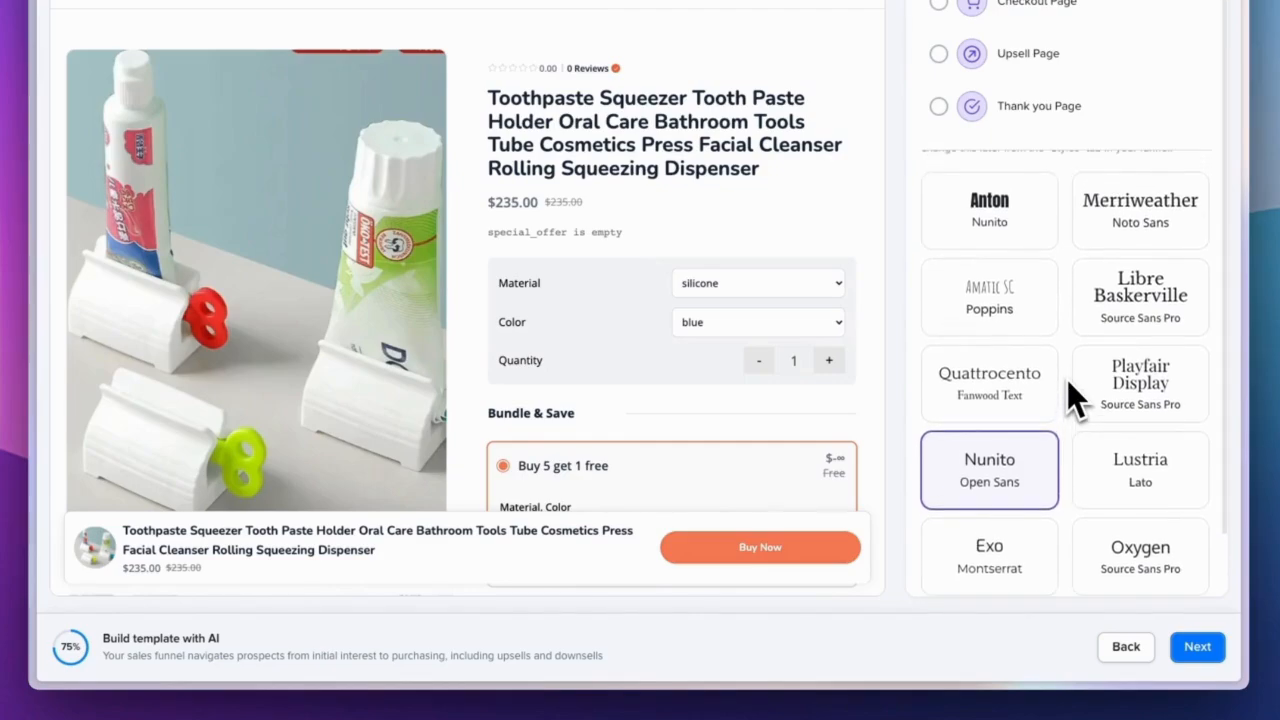
pyautogui.click(1139, 210)
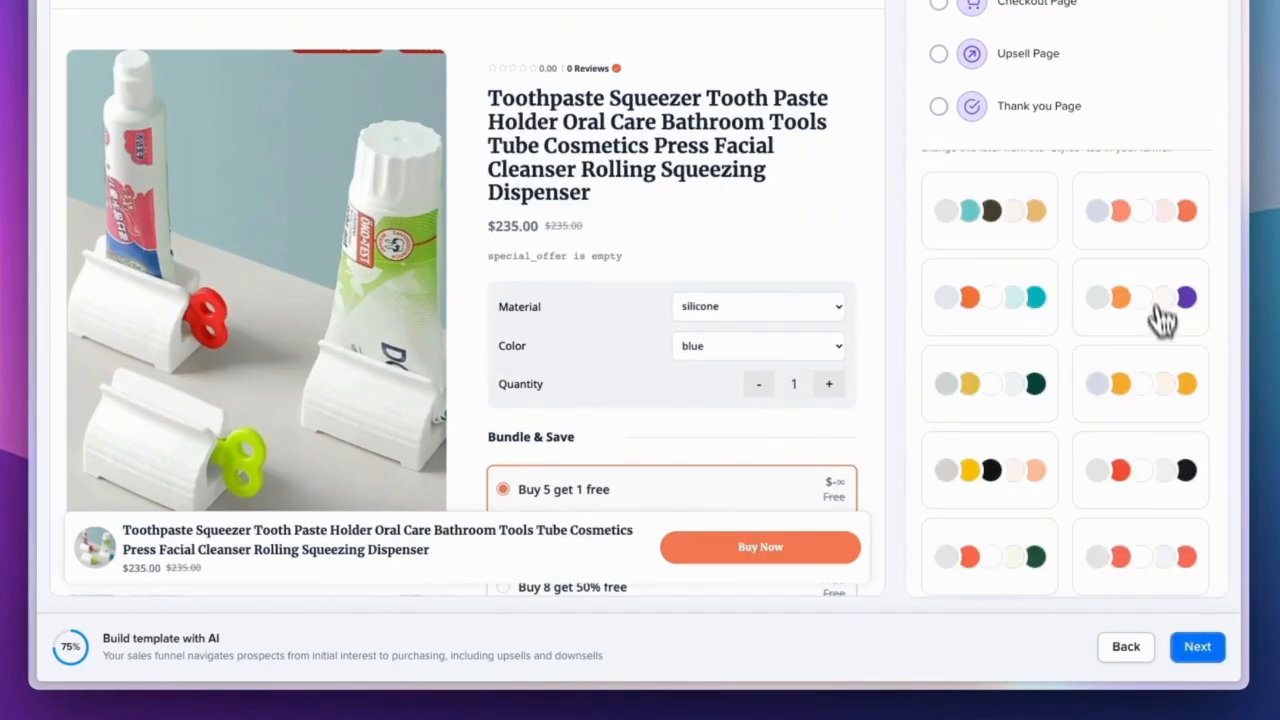
# Step: Apply the dark-green palette with dark green Buy Now buttons, then regenerate palette suggestions
pyautogui.click(989, 384)
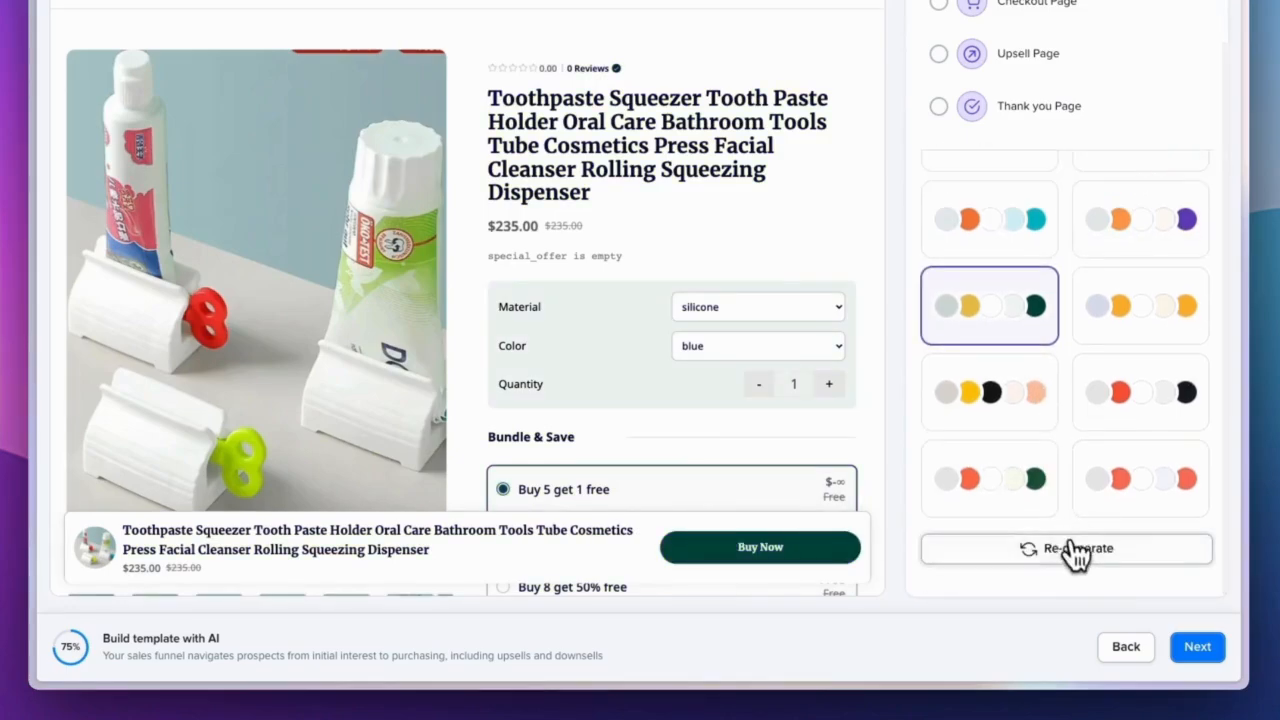
pyautogui.click(1066, 548)
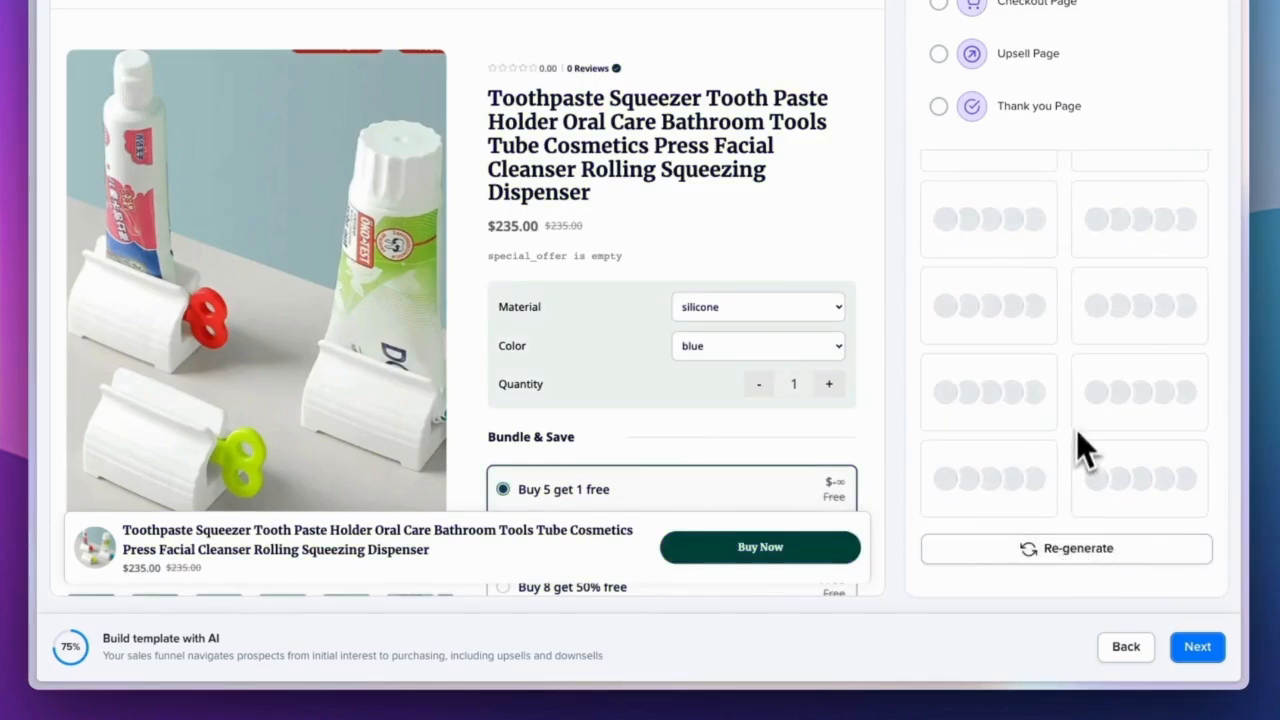